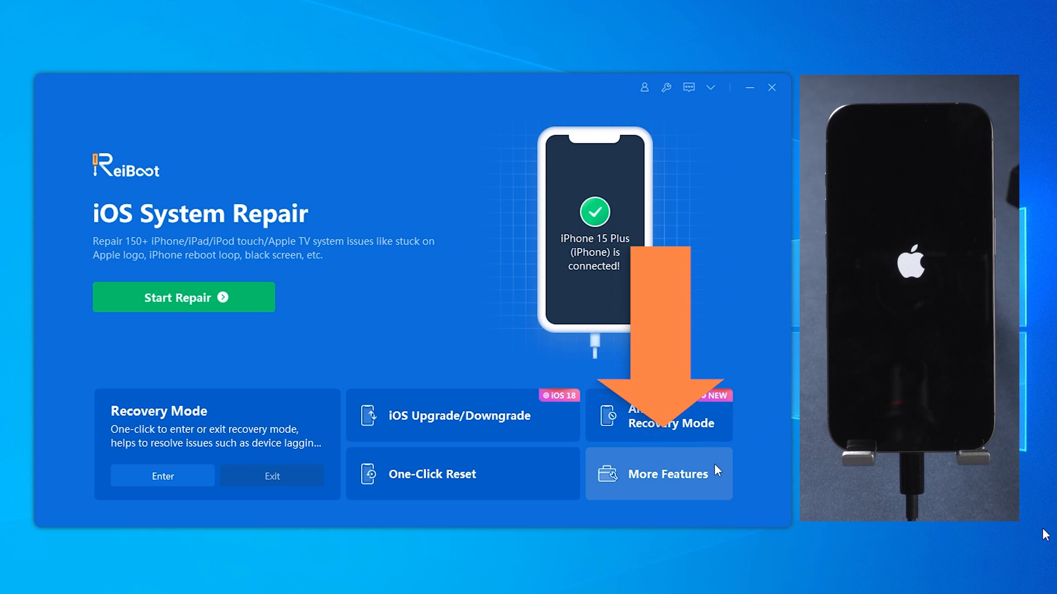
Step: Download the iOS 17.5 firmware for the iPhone 15 Plus through More Features and proceed
{"action": "left_click", "coordinate": [668, 474]}
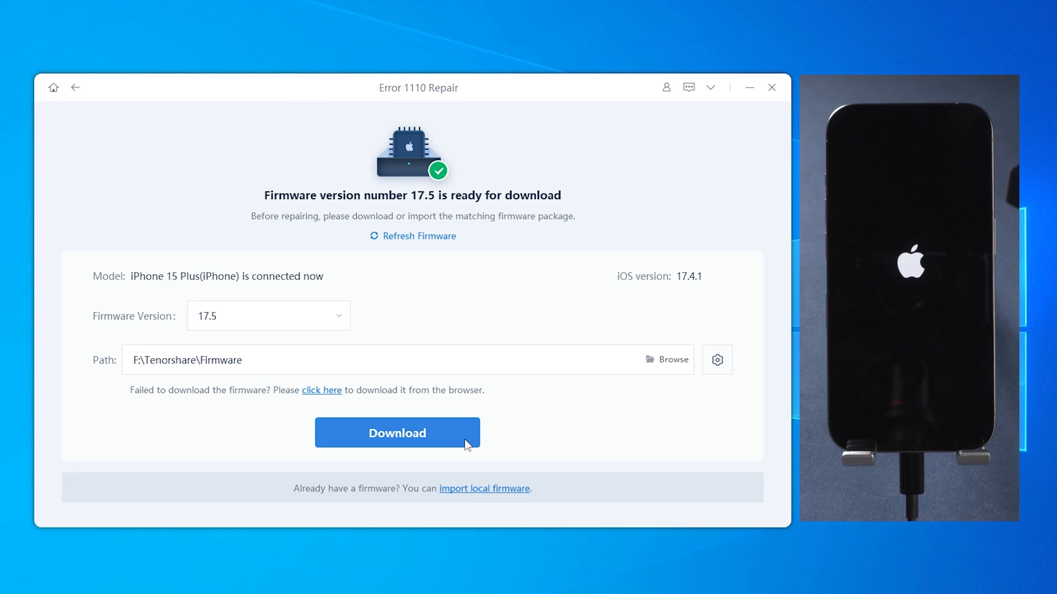
{"action": "left_click", "coordinate": [396, 433]}
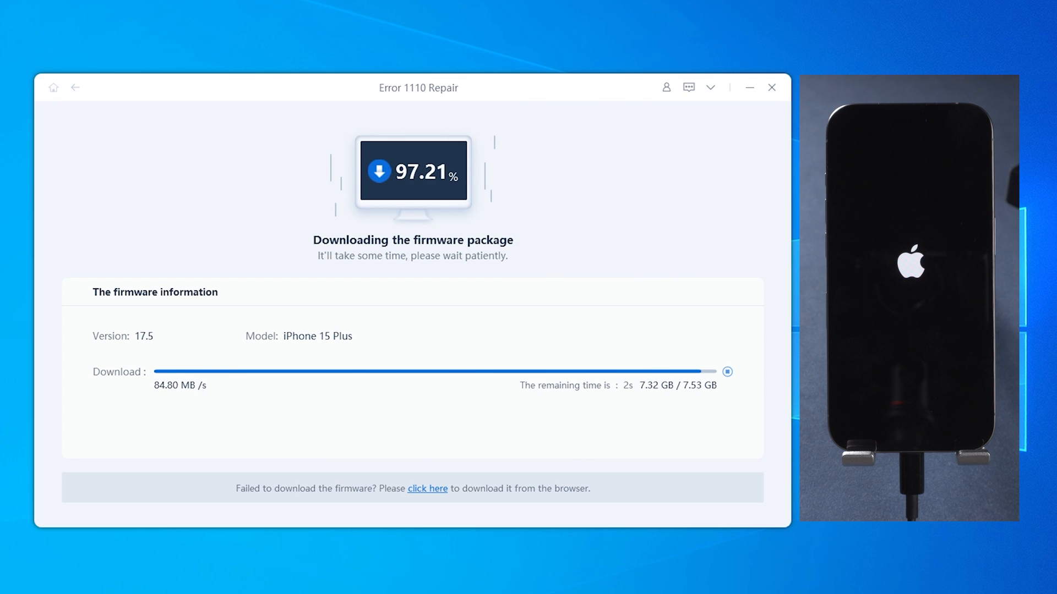
{"action": "left_click", "coordinate": [411, 380]}
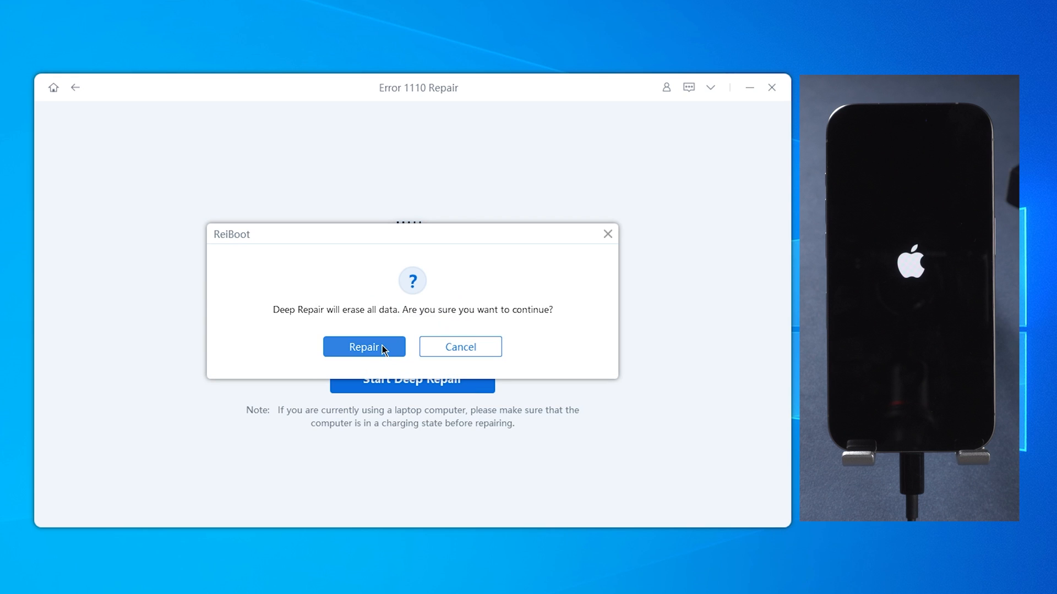
Step: Confirm the data-erase warning to start Deep Repair on the iPhone
{"action": "left_click", "coordinate": [363, 347]}
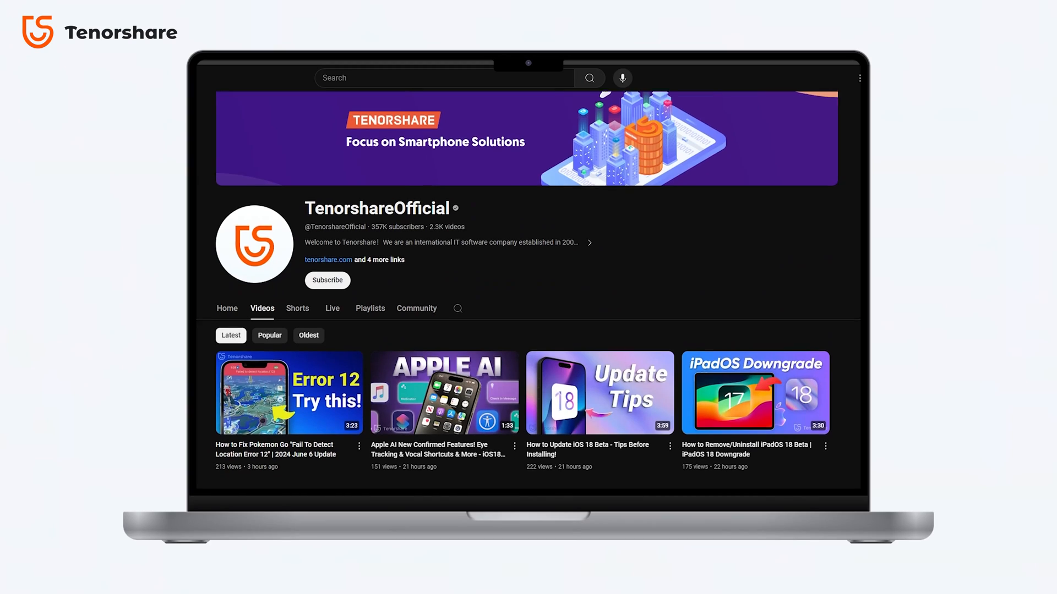
{"action": "scroll", "scroll_direction": "down", "scroll_amount": 3}
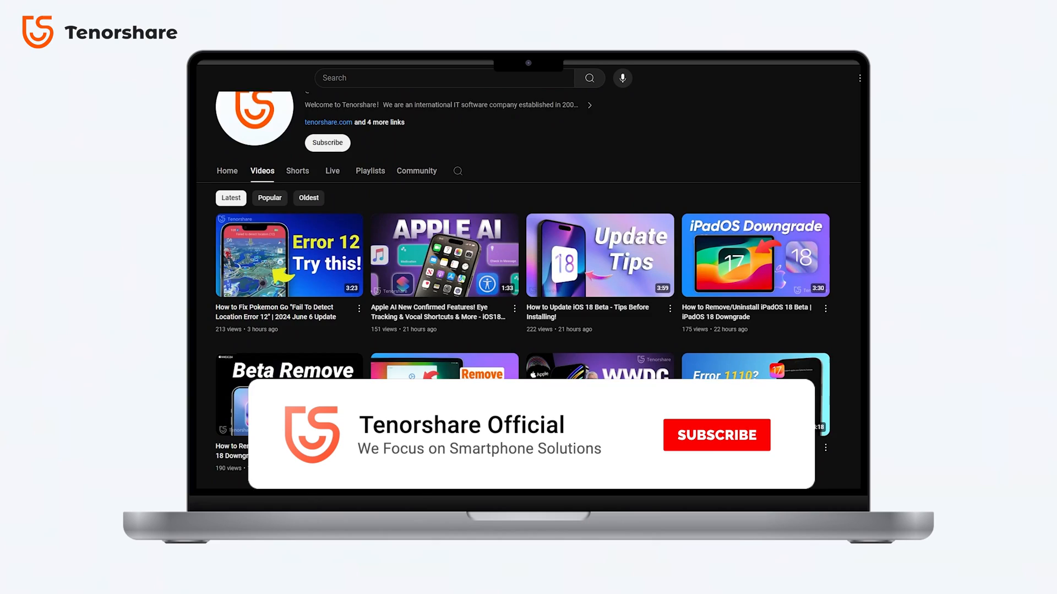
{"action": "left_click", "coordinate": [715, 434]}
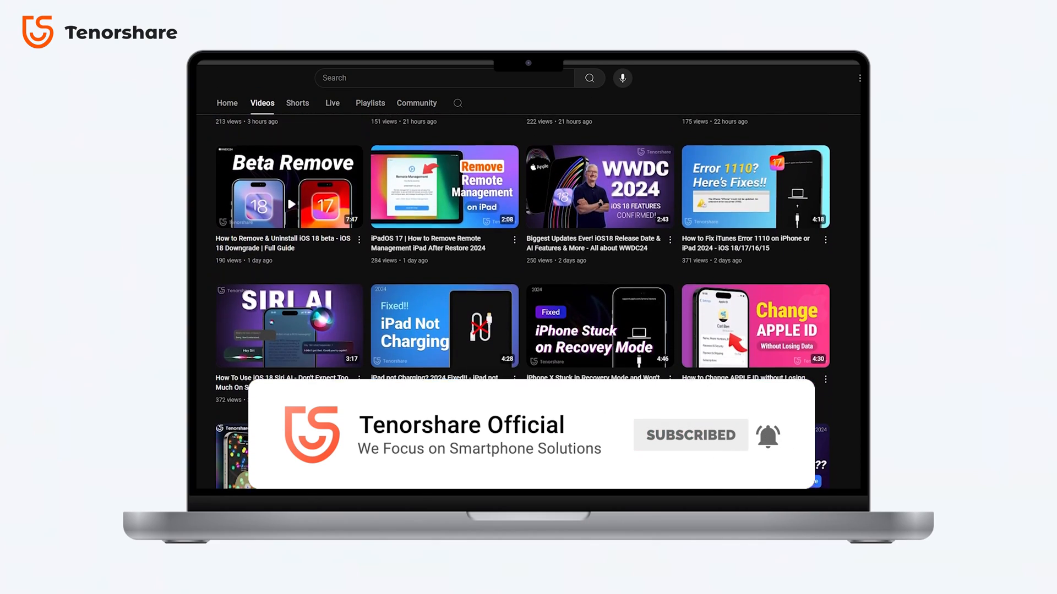
{"action": "scroll", "scroll_direction": "down", "scroll_amount": 3}
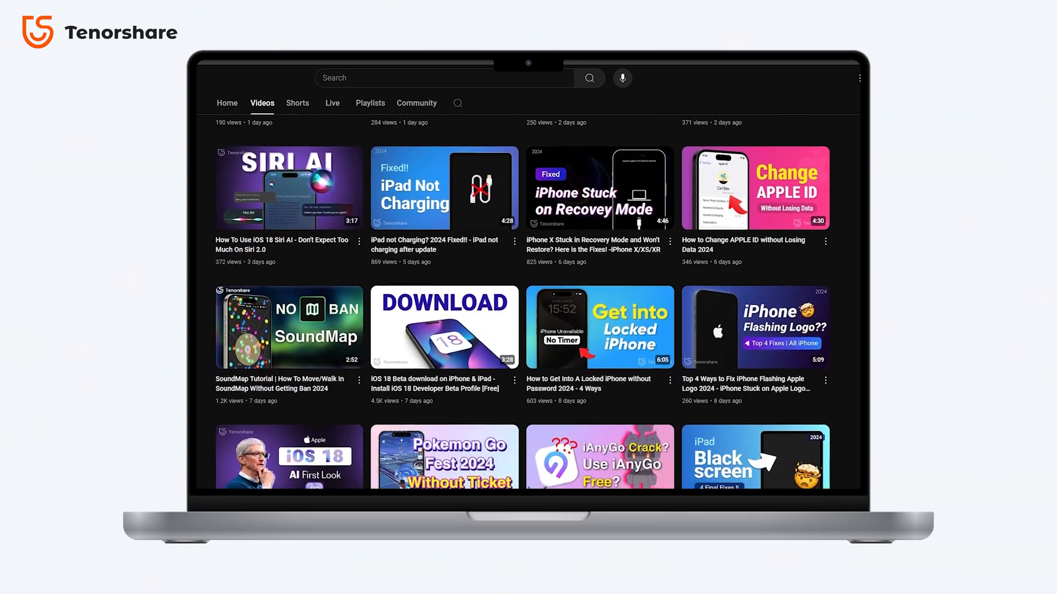